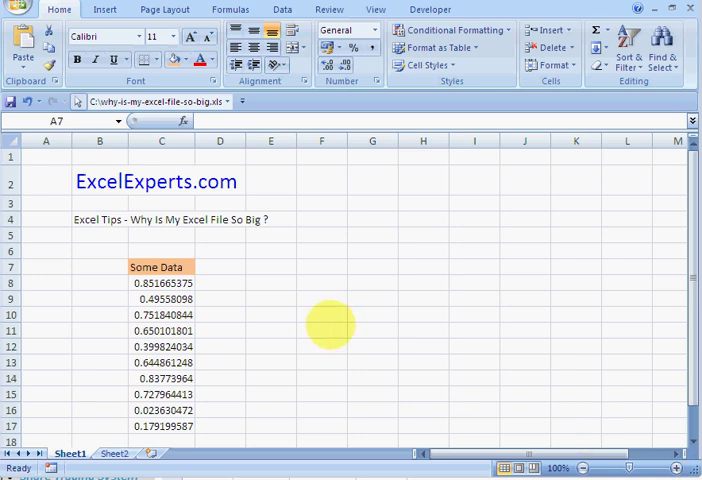
{"action": "mouse_move", "coordinate": [304, 272]}
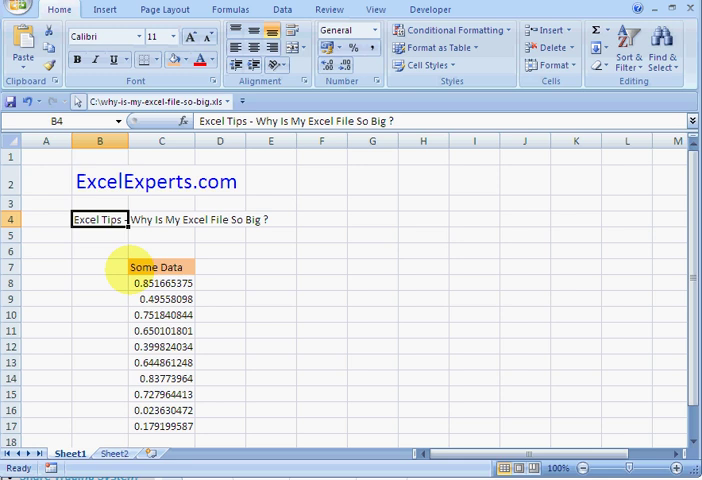
Step: Scroll through the ExcelExperts blog post on why an Excel file gets so big
{"action": "left_click", "coordinate": [100, 346]}
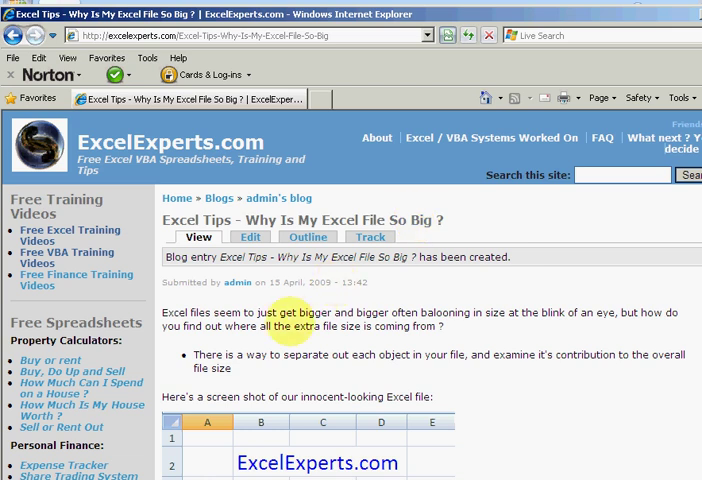
{"action": "scroll", "scroll_direction": "down", "scroll_amount": 3}
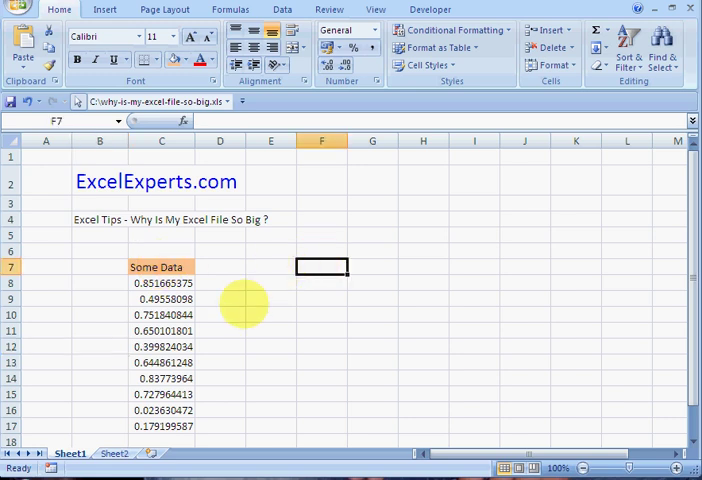
{"action": "left_click", "coordinate": [112, 452]}
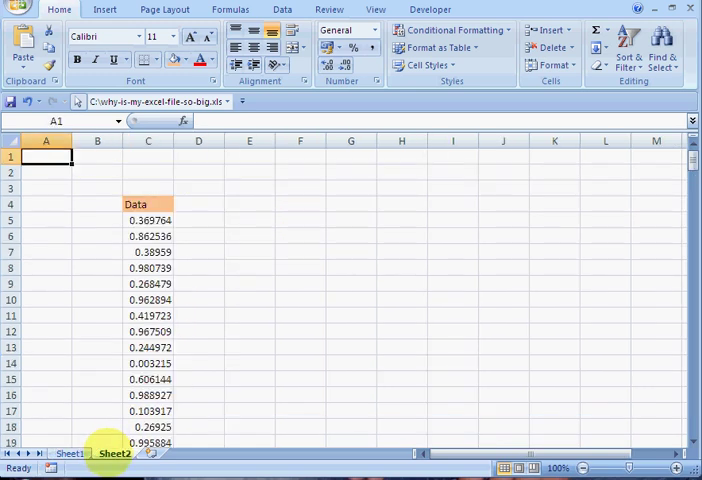
{"action": "left_click", "coordinate": [68, 452]}
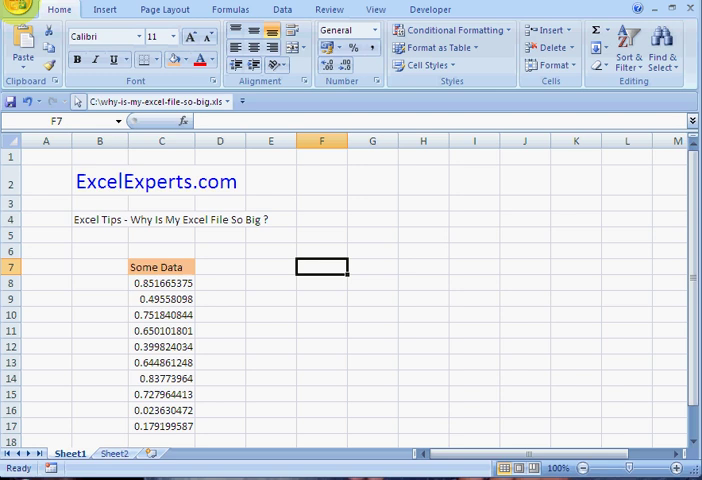
Step: Save the entire workbook as a Web Page (*.htm) on the C drive, accepting the compatibility warning
{"action": "left_click", "coordinate": [18, 8]}
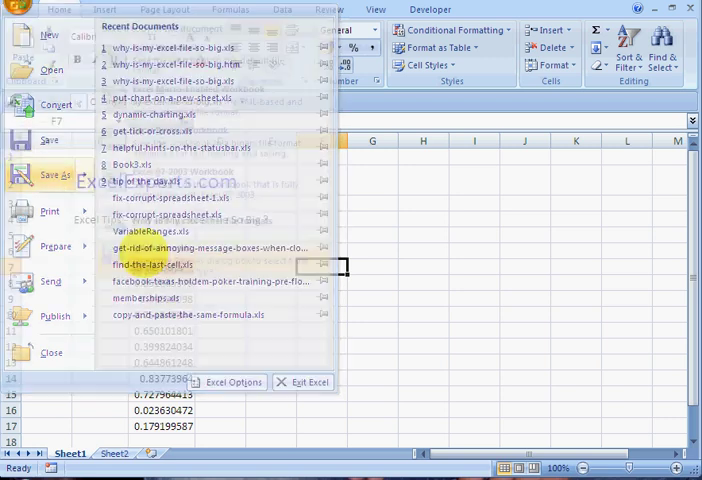
{"action": "left_click", "coordinate": [58, 172]}
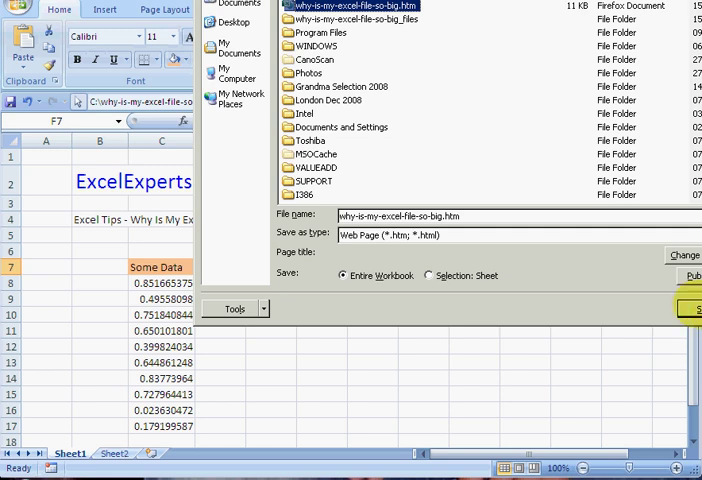
{"action": "left_click", "coordinate": [692, 308]}
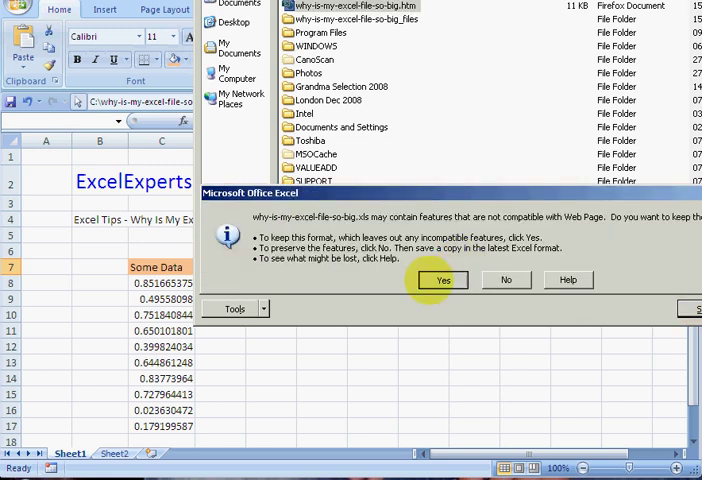
{"action": "left_click", "coordinate": [442, 280]}
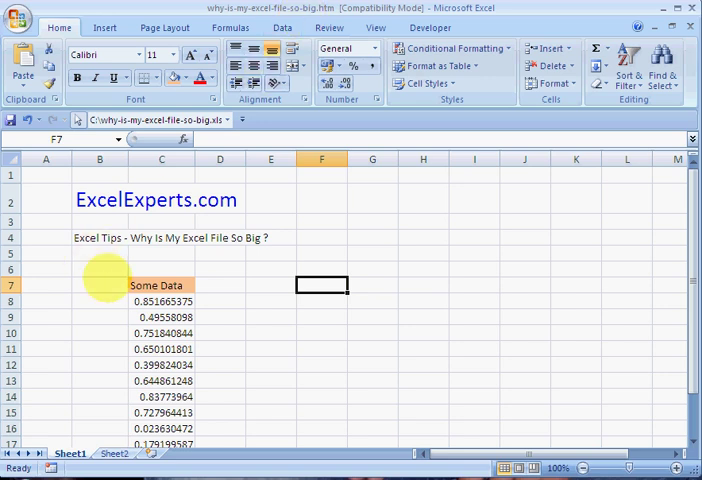
Step: Browse the C drive and open the why-is-my-excel-file-so-big_files folder
{"action": "left_click", "coordinate": [220, 316]}
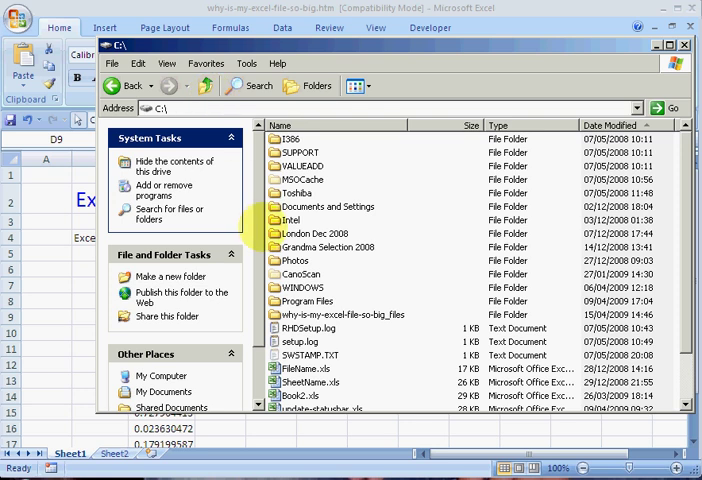
{"action": "left_click", "coordinate": [350, 314]}
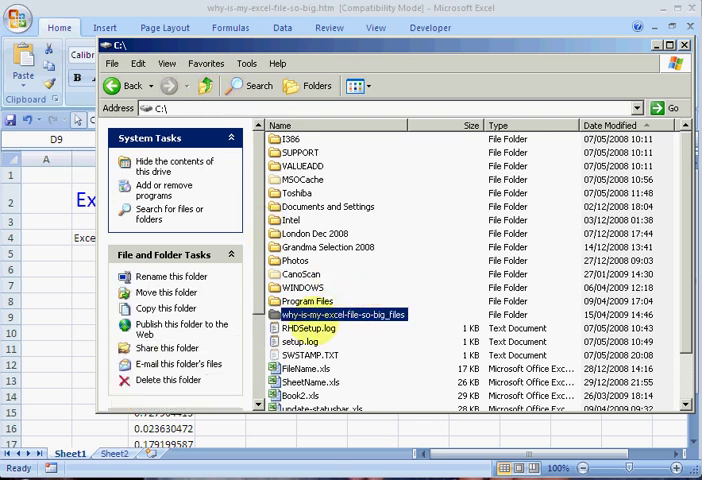
{"action": "left_click", "coordinate": [312, 328]}
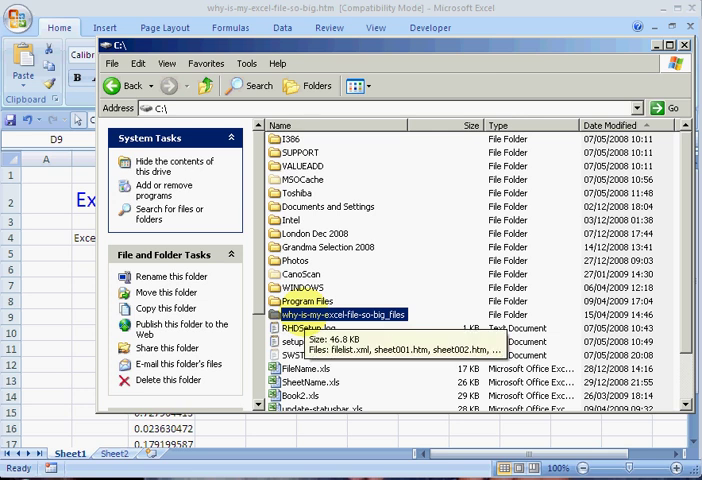
{"action": "double_click", "coordinate": [314, 320]}
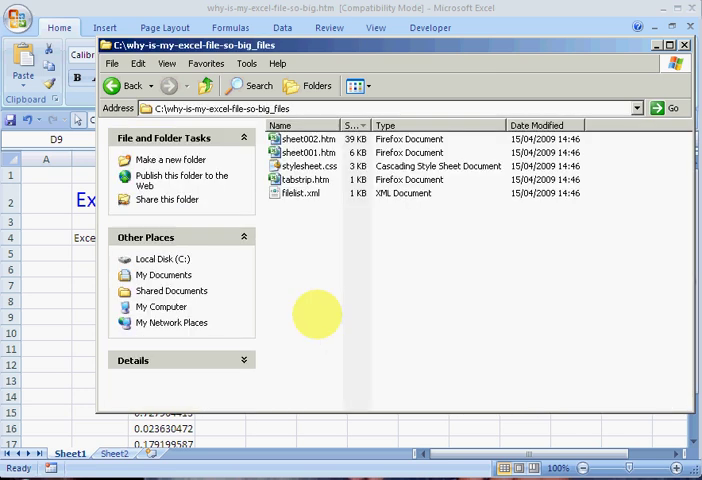
Step: Sort the folder's five files alphabetically by name and select filelist.xml
{"action": "left_click", "coordinate": [310, 138]}
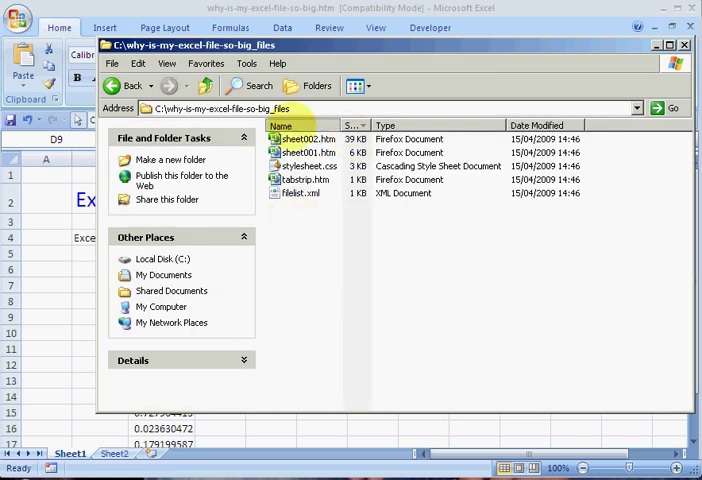
{"action": "left_click", "coordinate": [282, 126]}
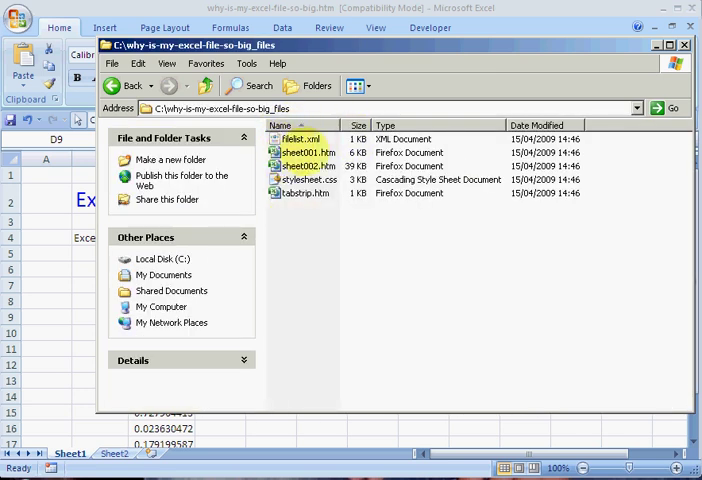
{"action": "left_click", "coordinate": [302, 138]}
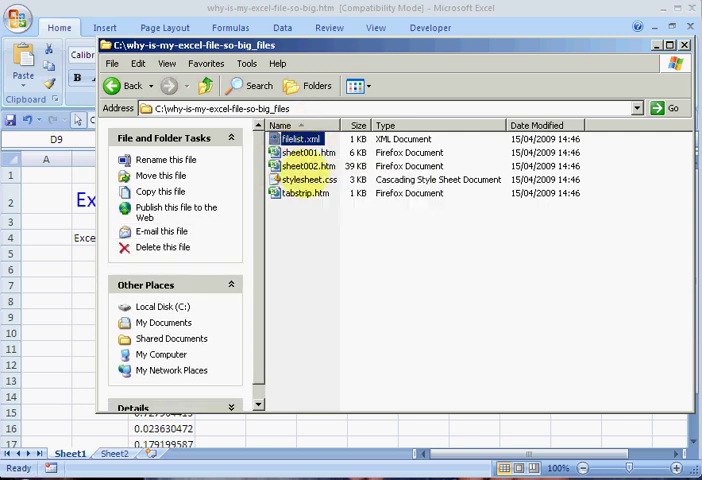
{"action": "mouse_move", "coordinate": [308, 180]}
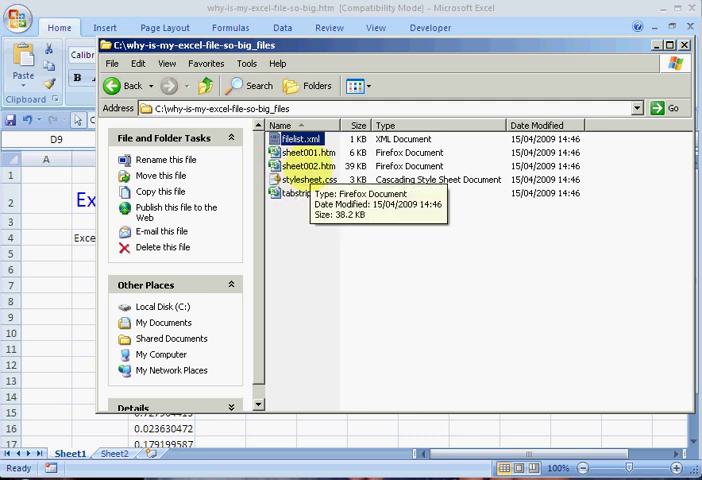
Step: Sort the files by size, largest first, showing sheet002.htm at 39 KB as the biggest
{"action": "left_click", "coordinate": [360, 126]}
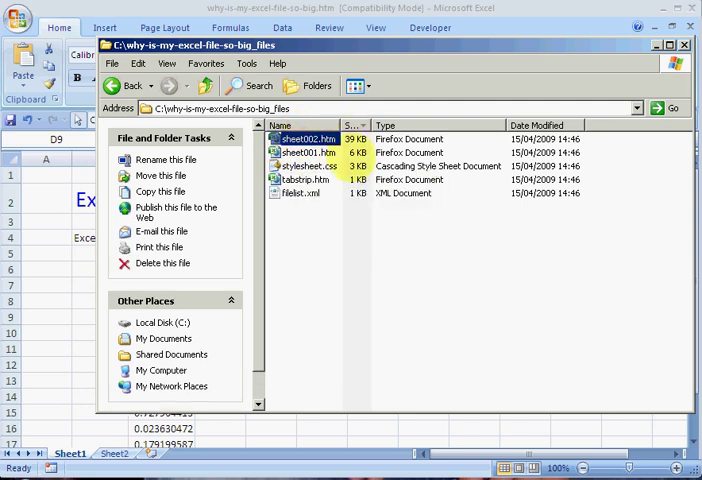
{"action": "left_click", "coordinate": [312, 140]}
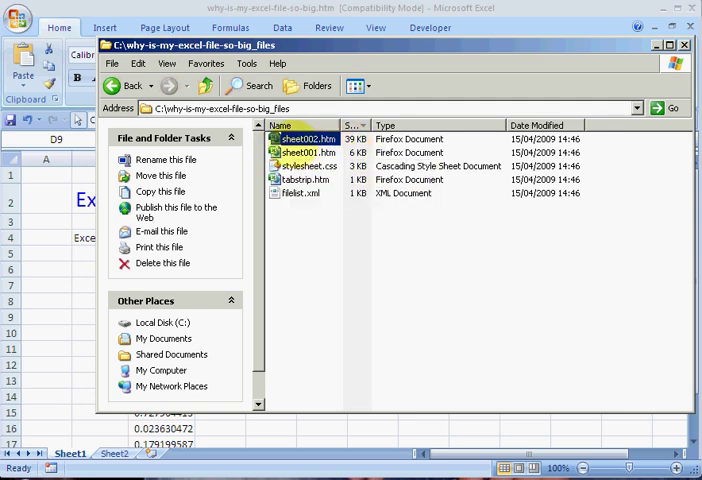
{"action": "mouse_move", "coordinate": [300, 140]}
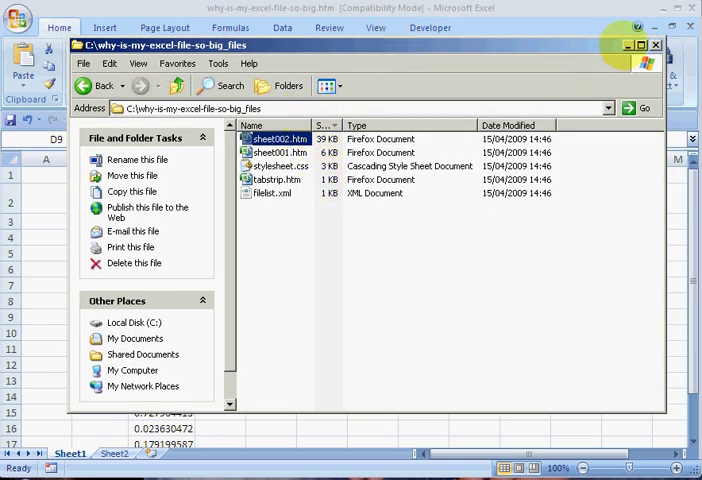
Step: Close the Explorer window and return to the Excel sheet
{"action": "left_click", "coordinate": [656, 44]}
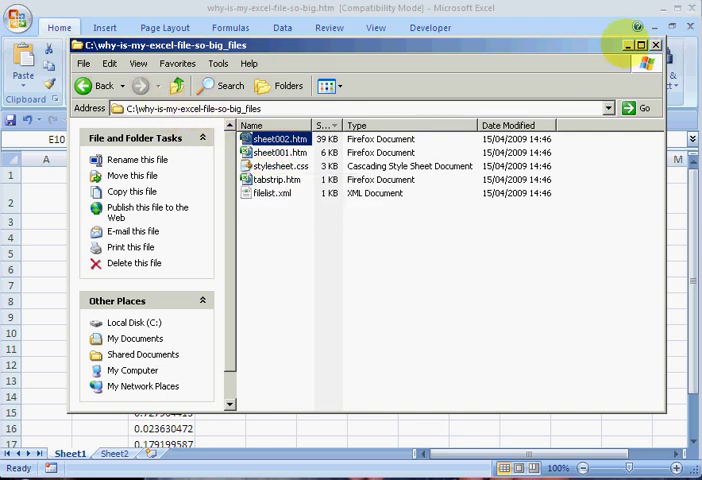
{"action": "left_click", "coordinate": [656, 44]}
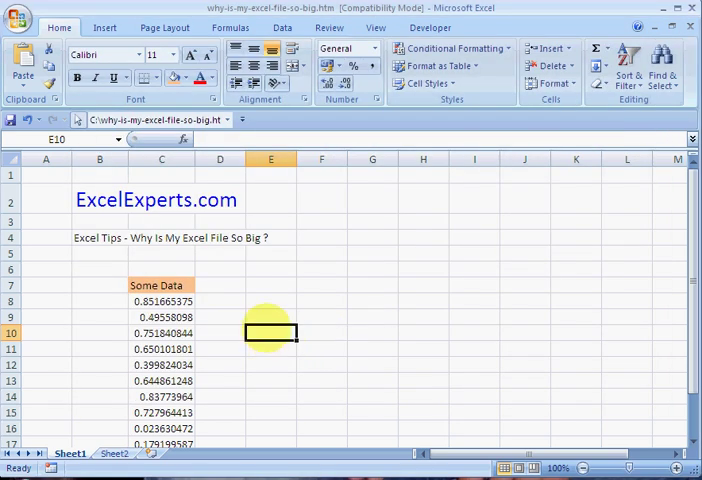